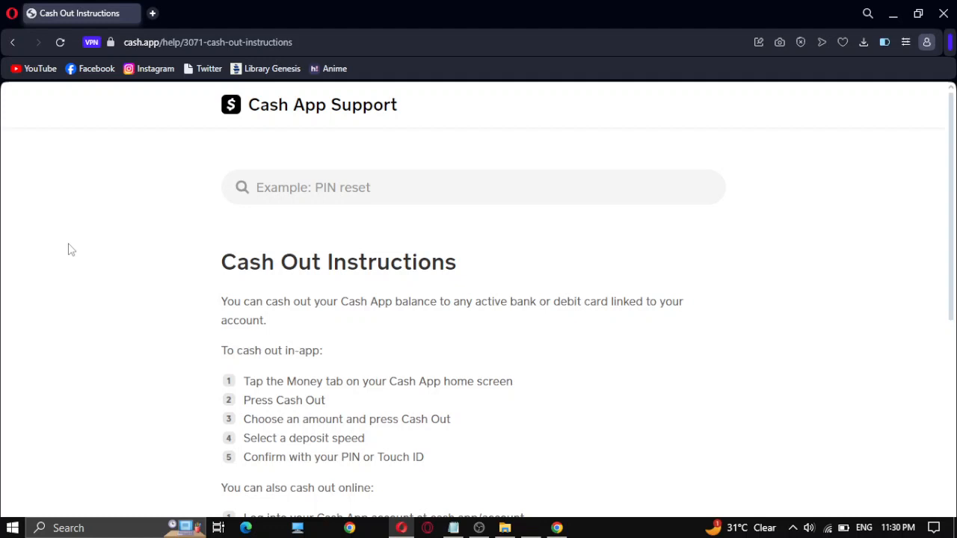
Scroll down the Cash Out Instructions page until the 'You can also cash out online' steps are fully visible
scroll("down", 3)
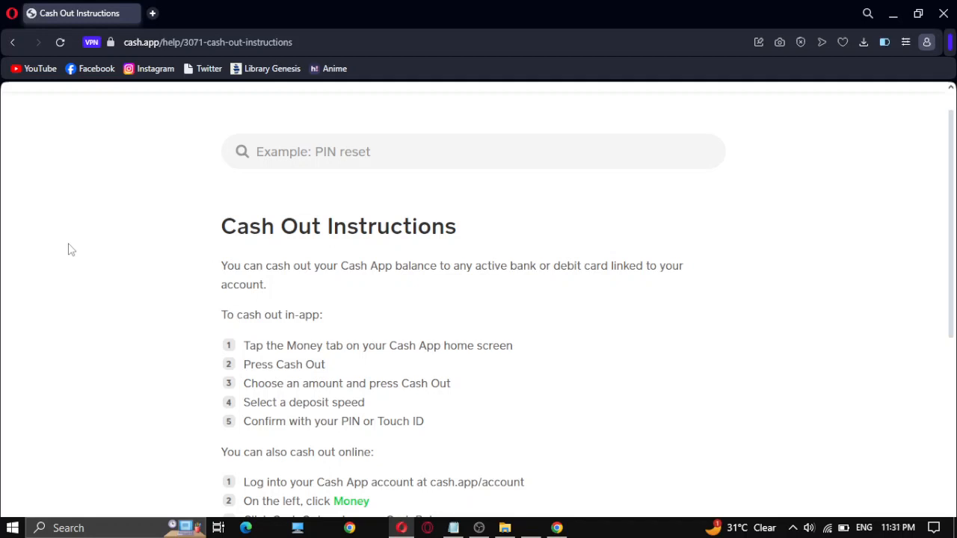
scroll("down", 3)
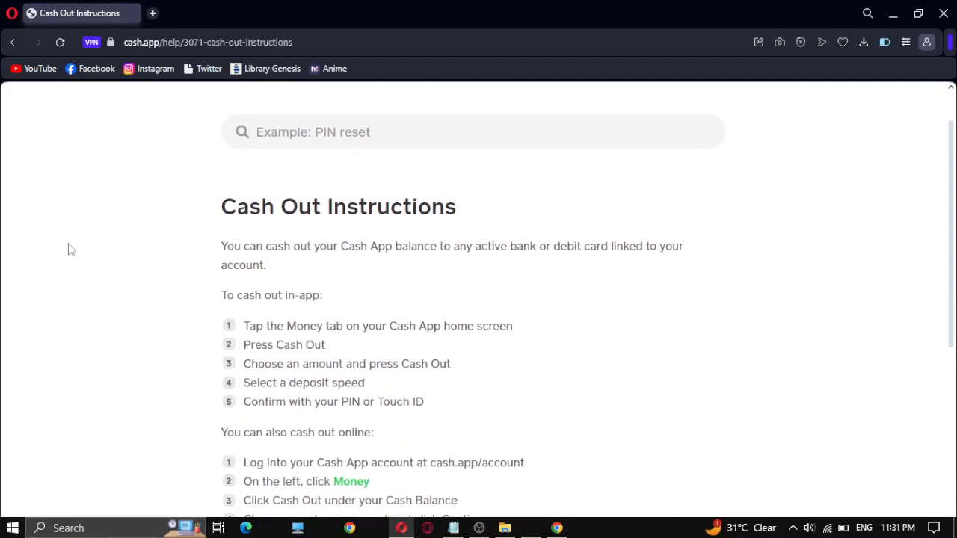
scroll("down", 3)
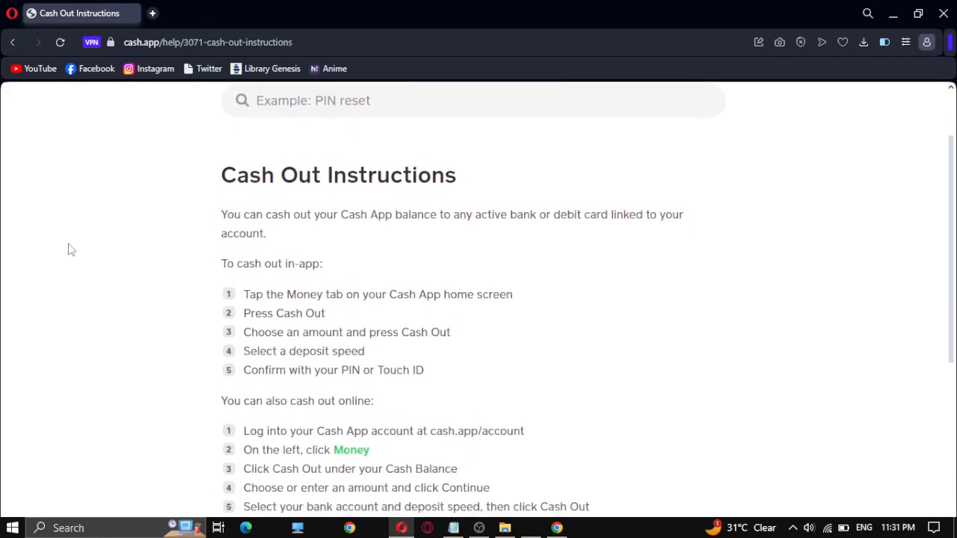
scroll("down", 3)
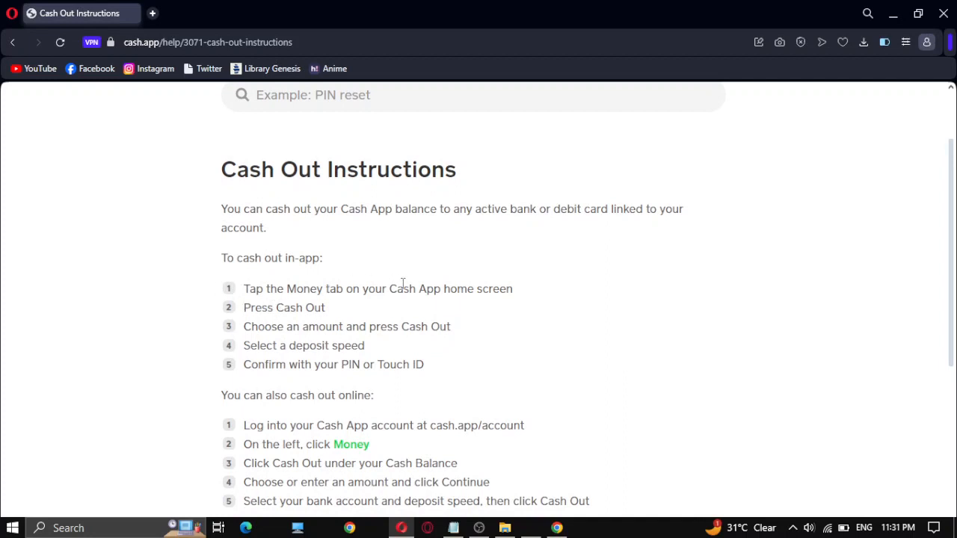
mouse_move(223, 257)
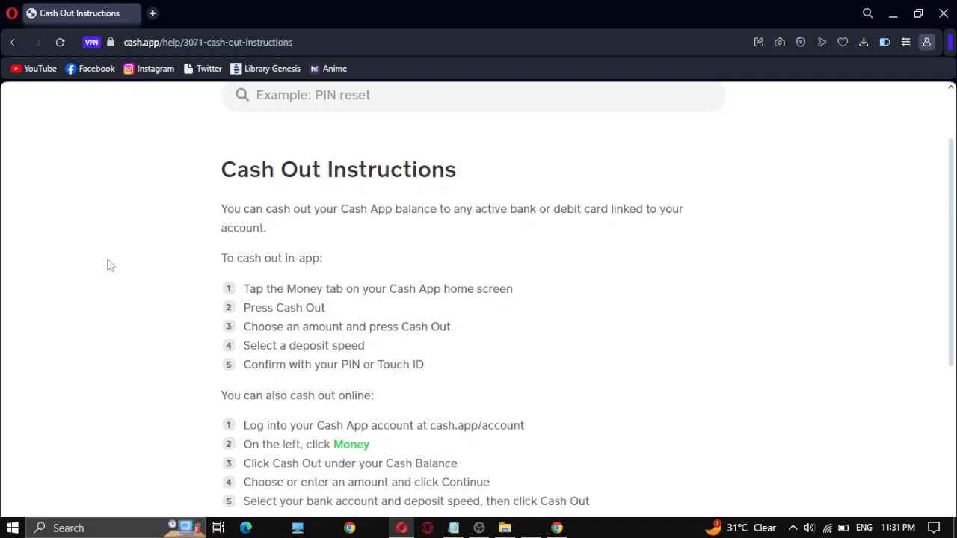
Scroll down to the note that deposit speed may incur a fee and the Round Ups image
scroll("down", 3)
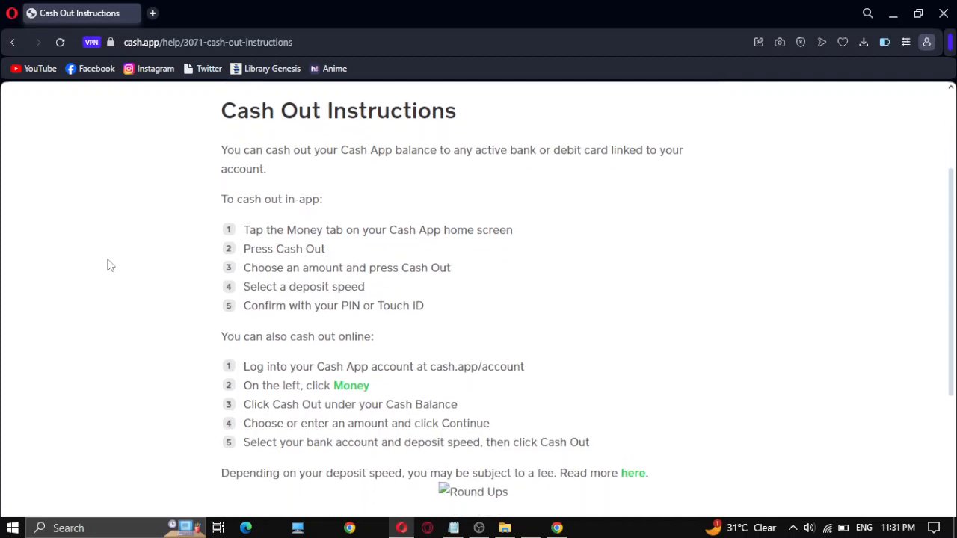
scroll("down", 3)
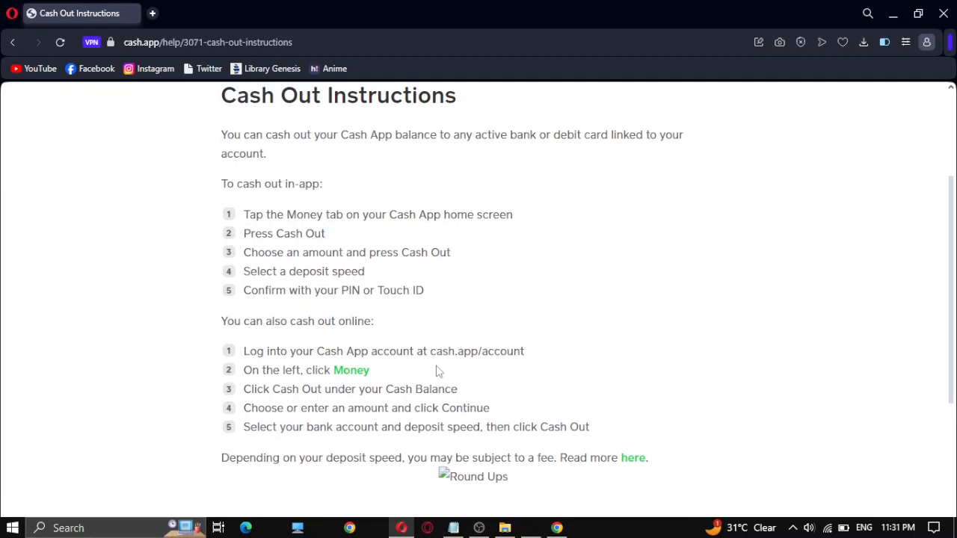
double_click(442, 350)
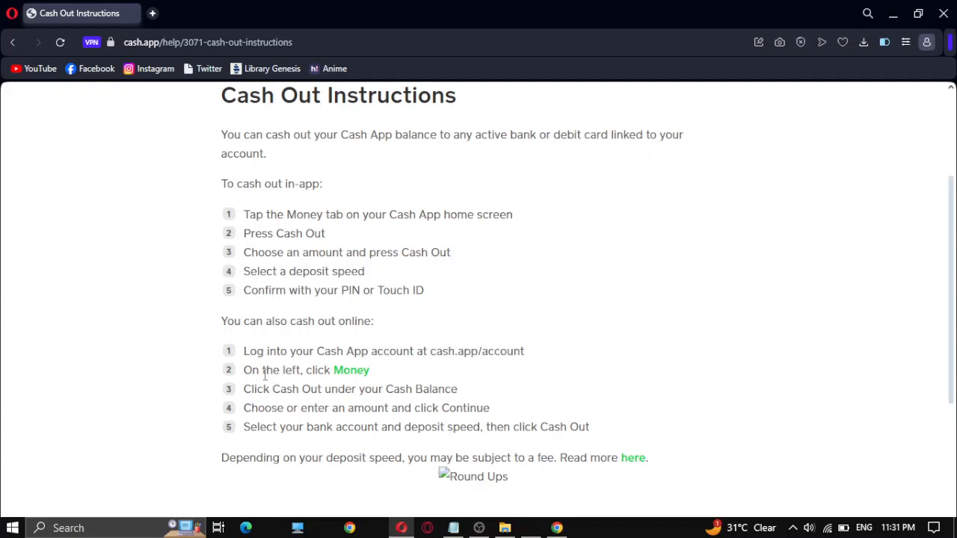
mouse_move(357, 376)
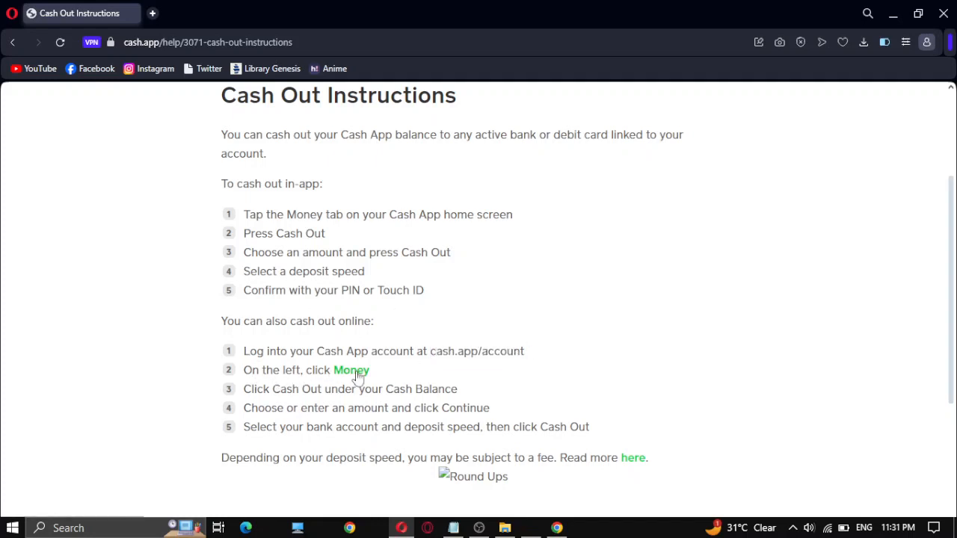
mouse_move(317, 404)
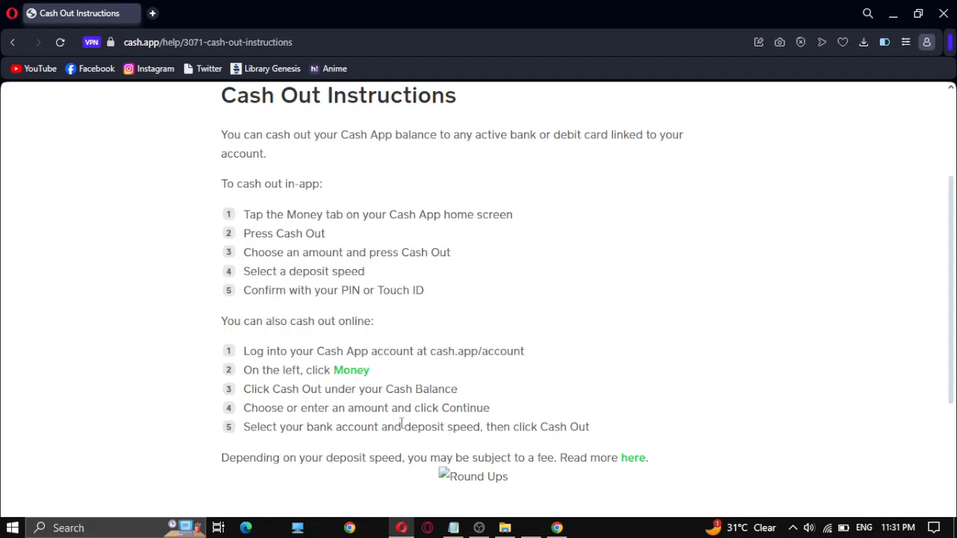
Scroll further down until the 'Contact us' heading appears below the deposit-fee note
scroll("down", 3)
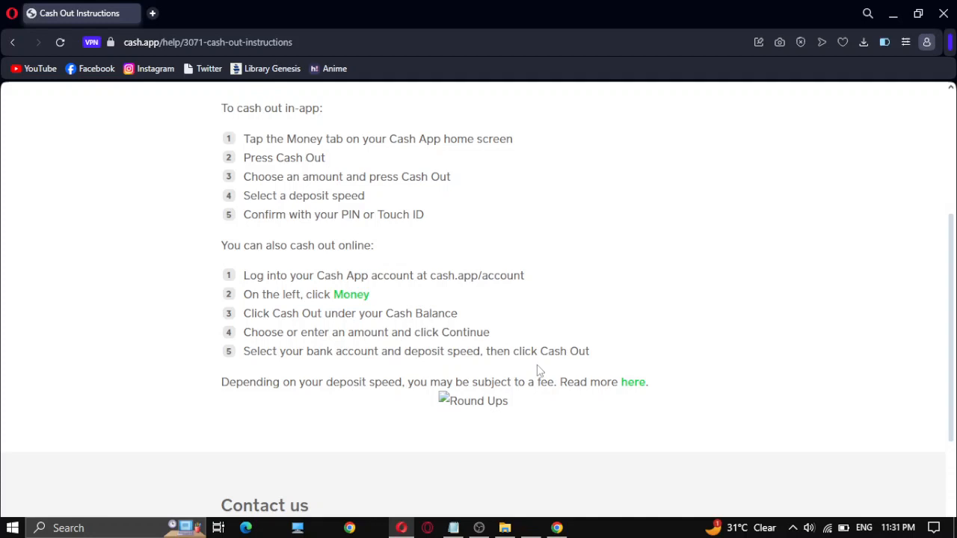
scroll("down", 3)
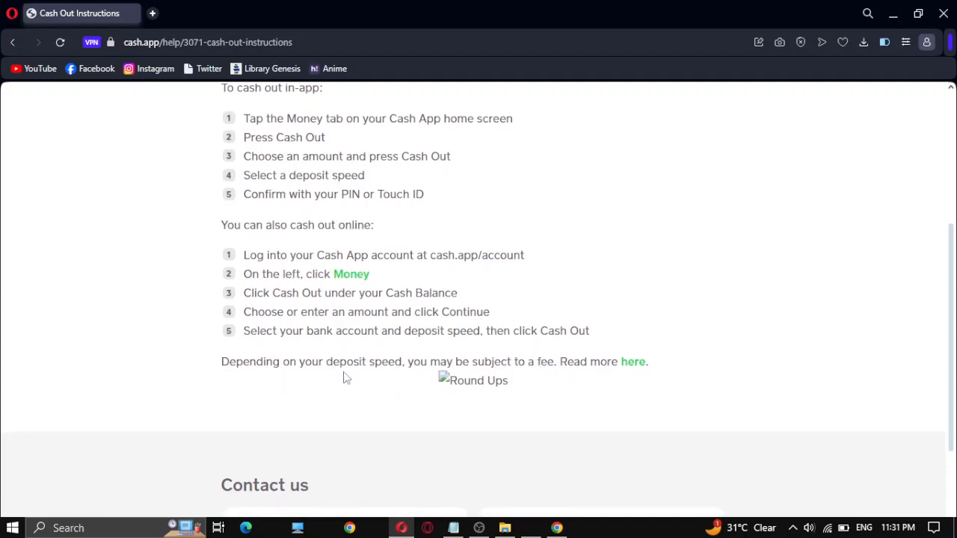
mouse_move(361, 383)
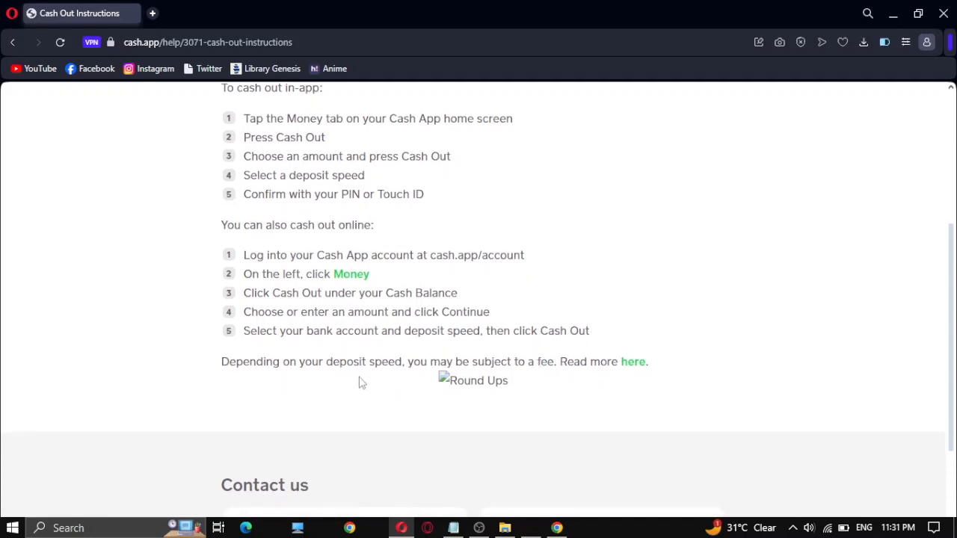